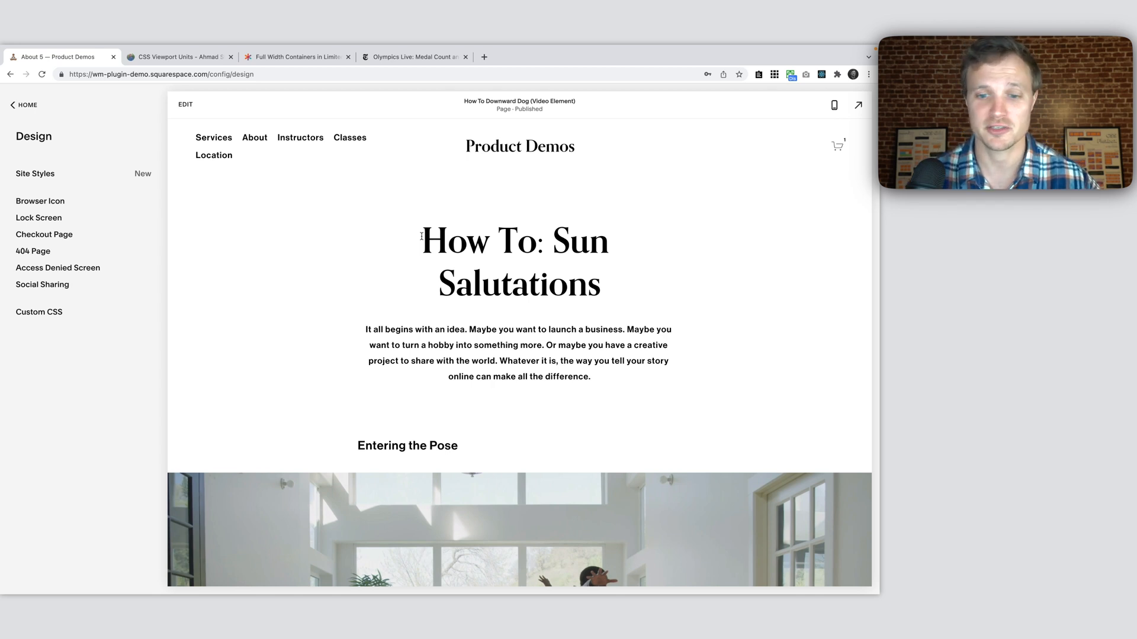
- Scroll down through the yoga demo page and the NYT Olympics article's full-width photo
scroll(down, 3)
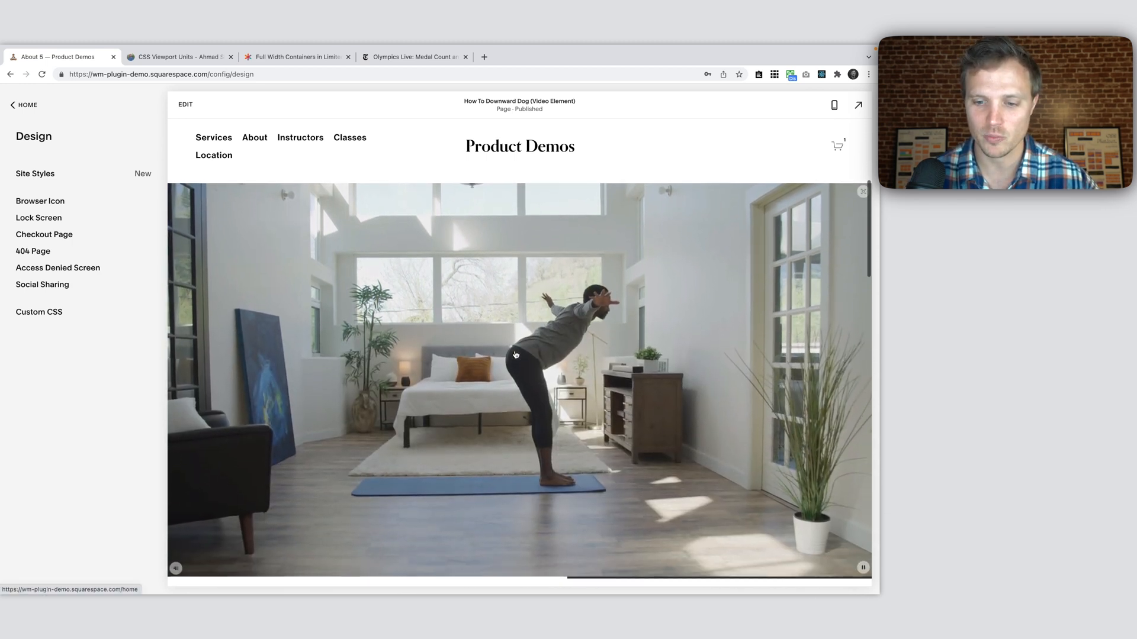
scroll(down, 3)
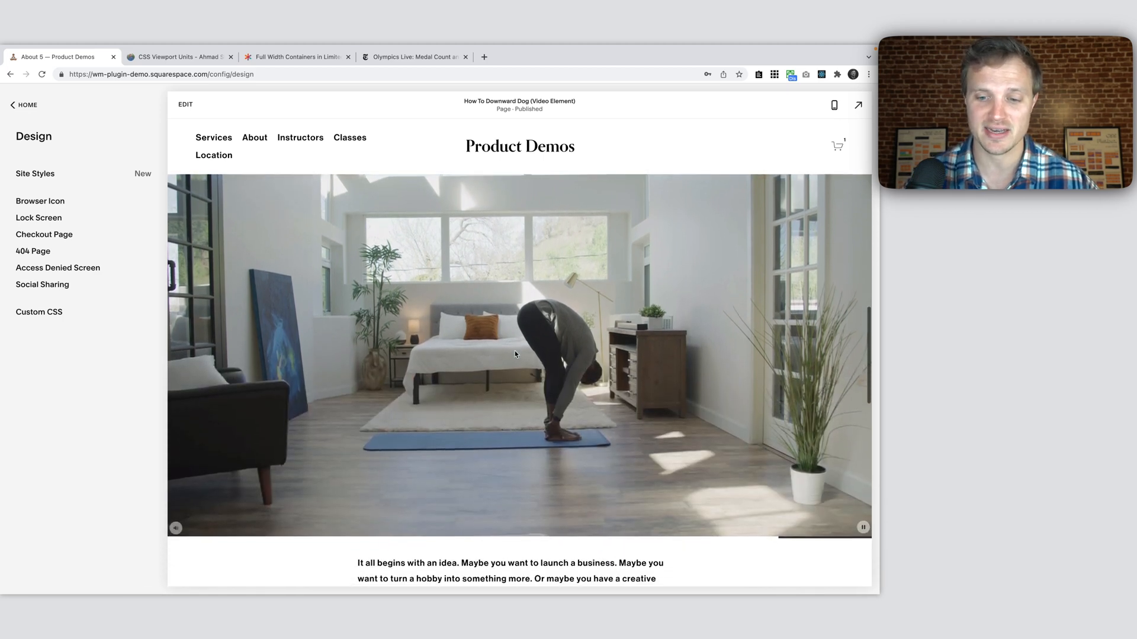
scroll(down, 3)
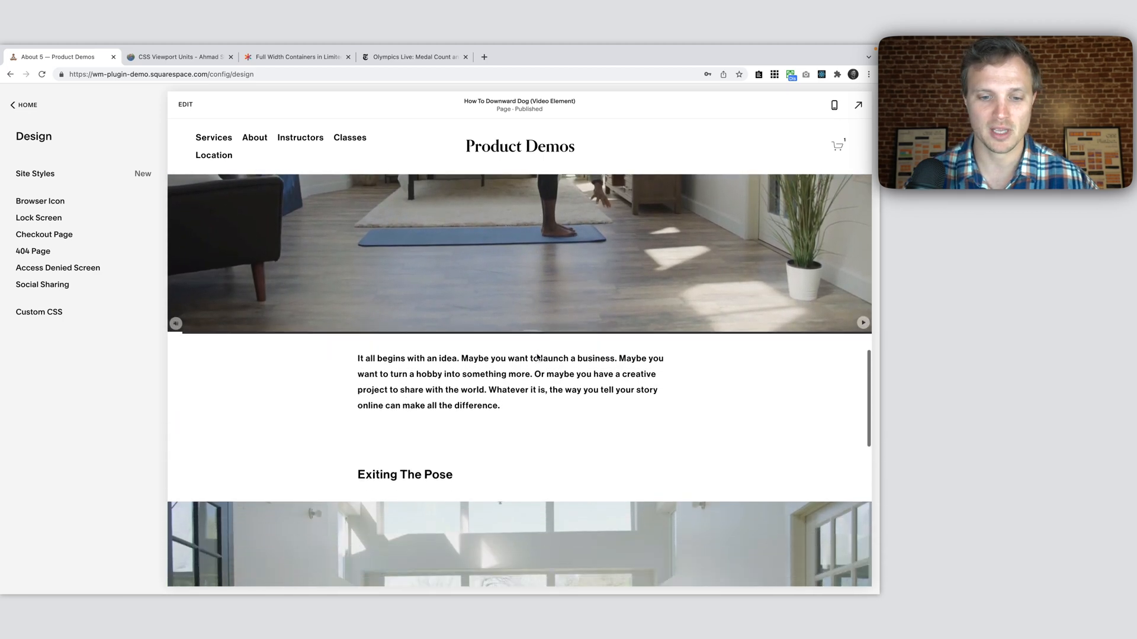
scroll(down, 3)
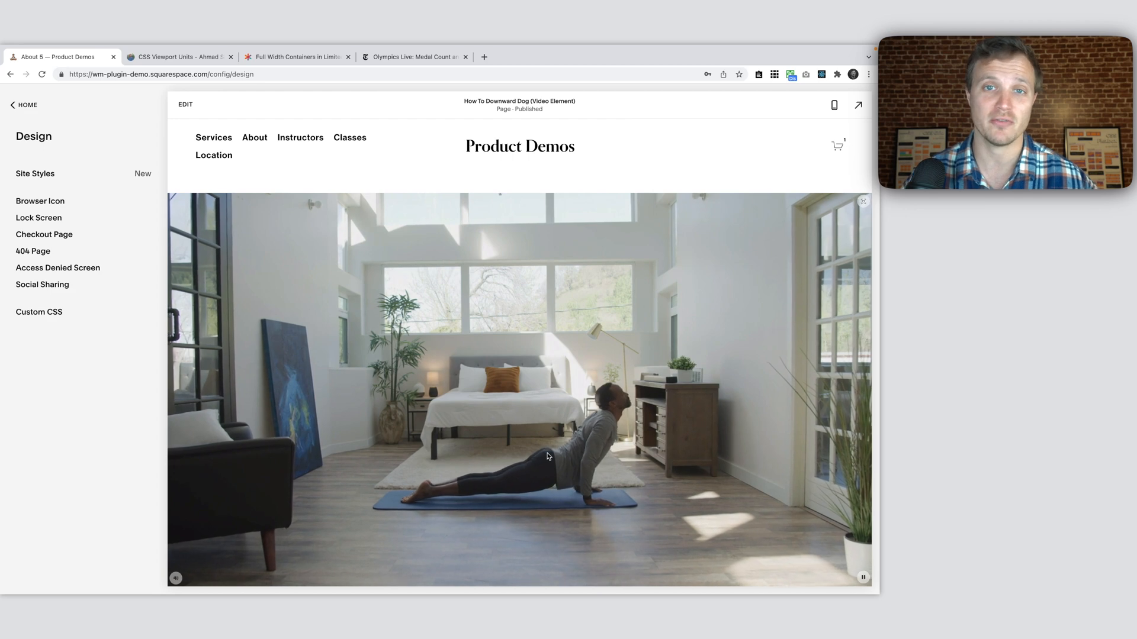
scroll(down, 3)
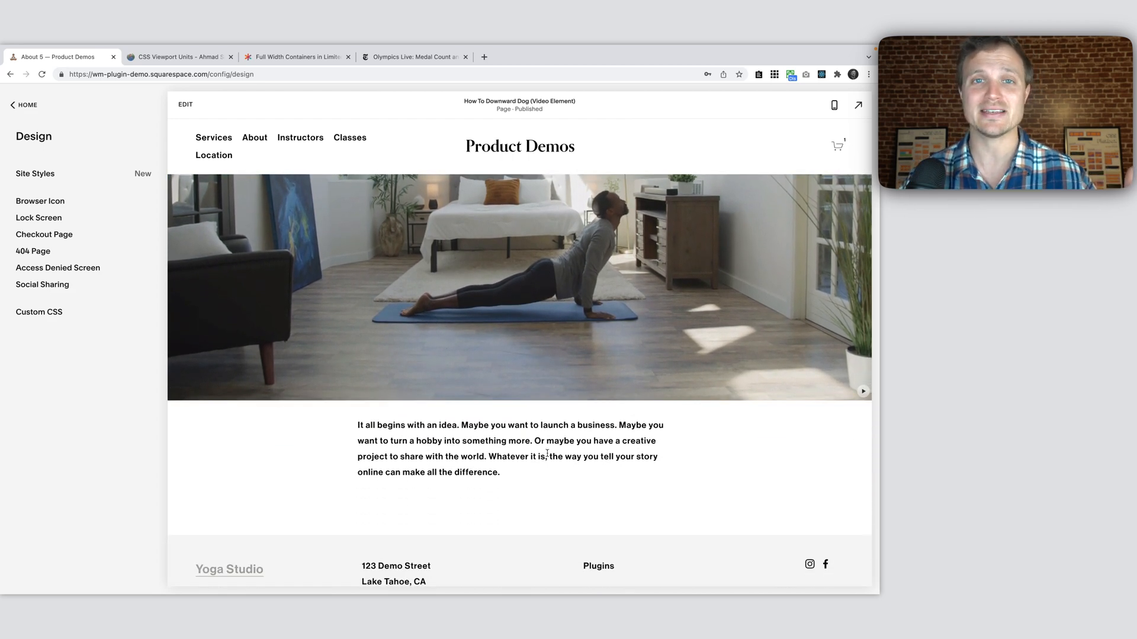
scroll(down, 3)
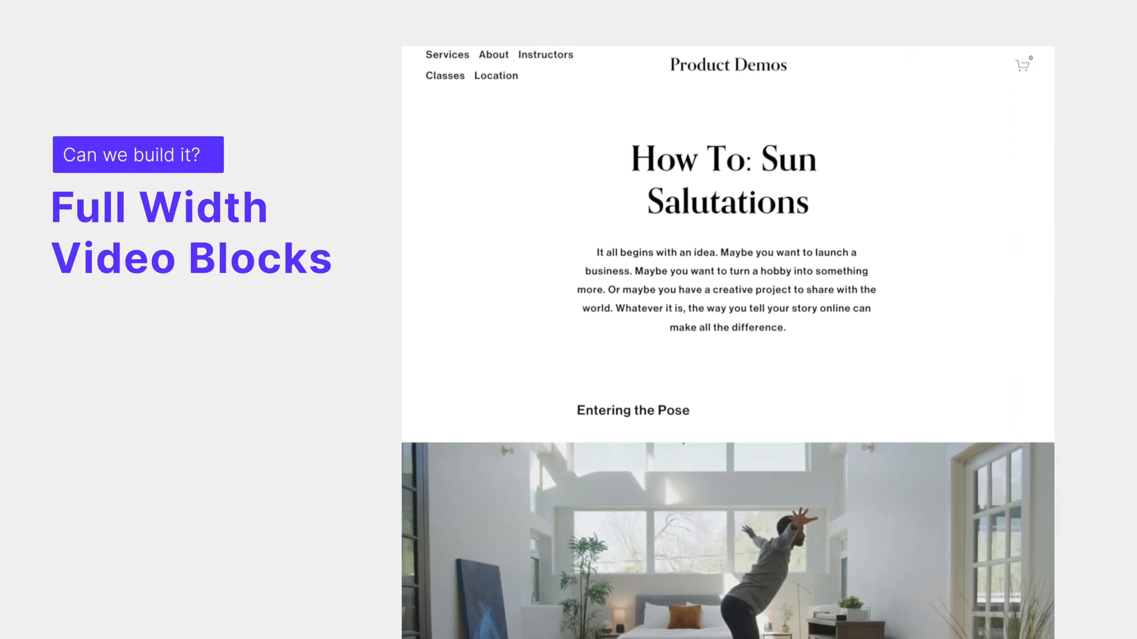
scroll(down, 3)
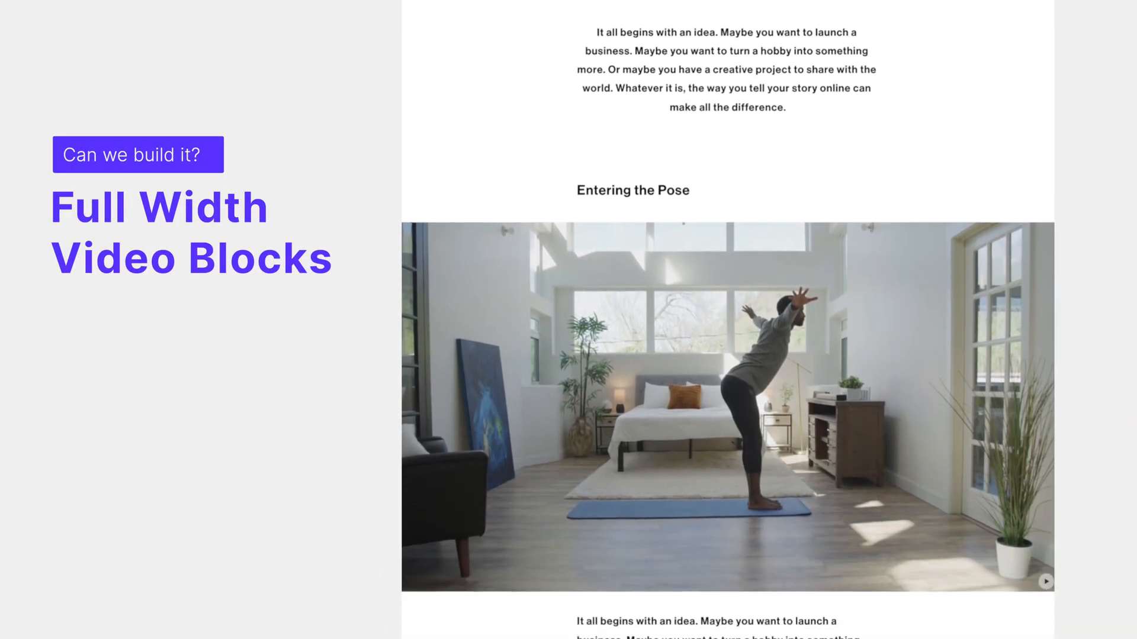
scroll(down, 3)
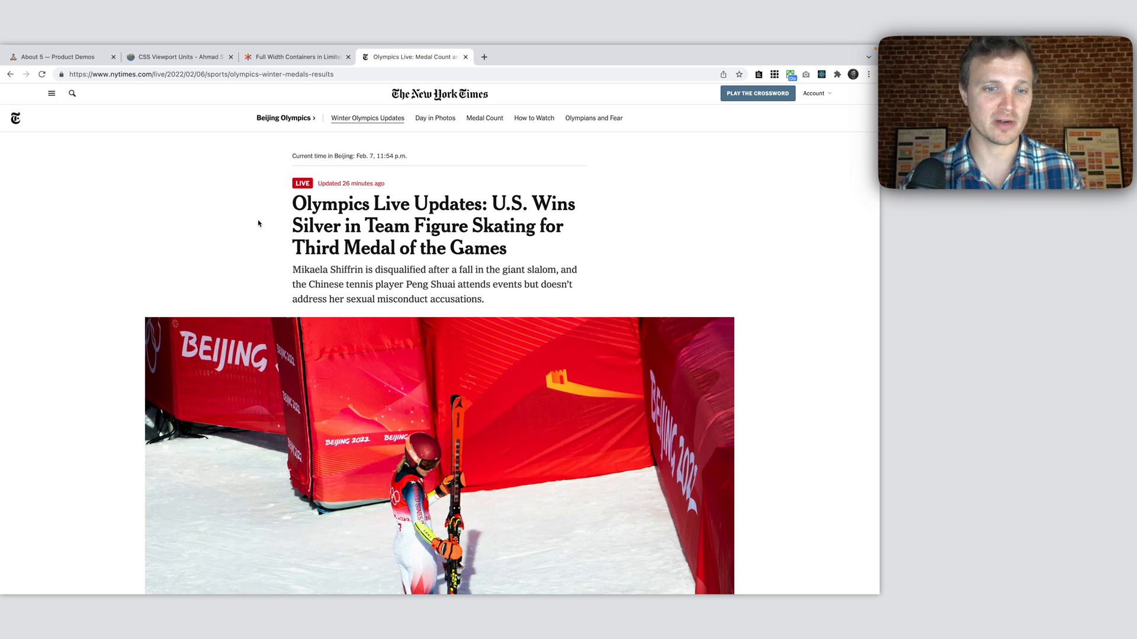
drag(292, 202, 488, 299)
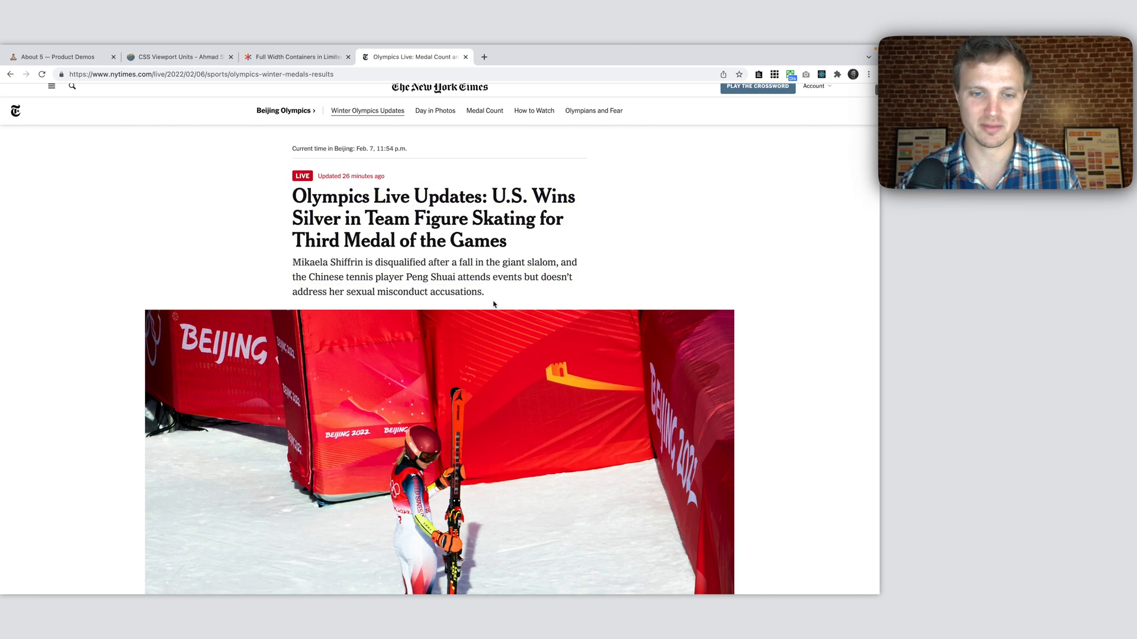
mouse_move(377, 443)
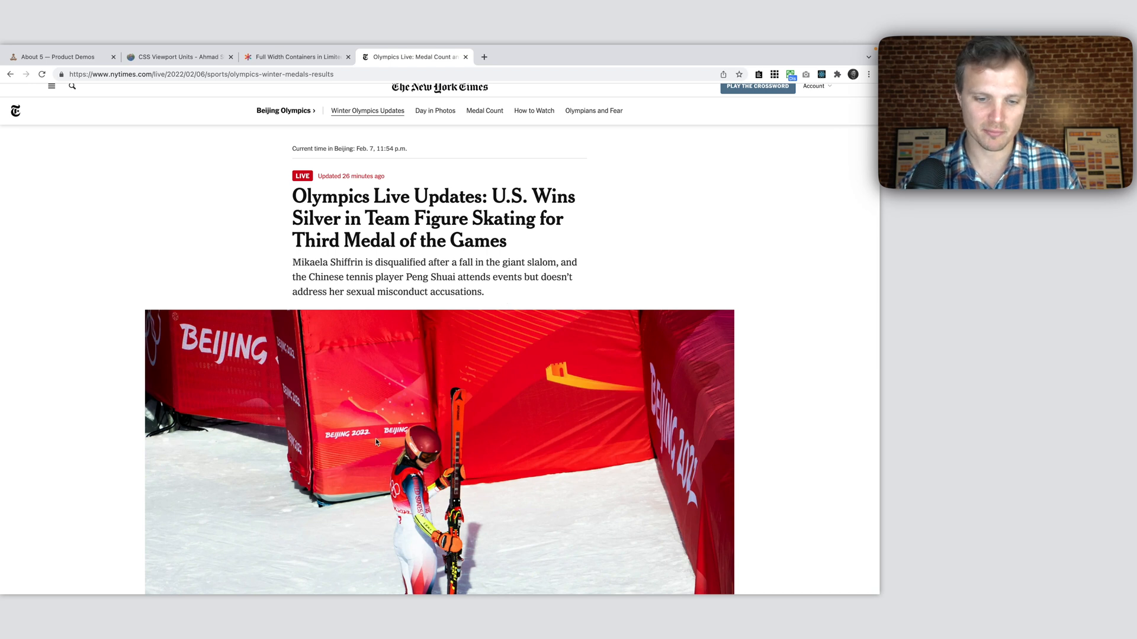
scroll(down, 3)
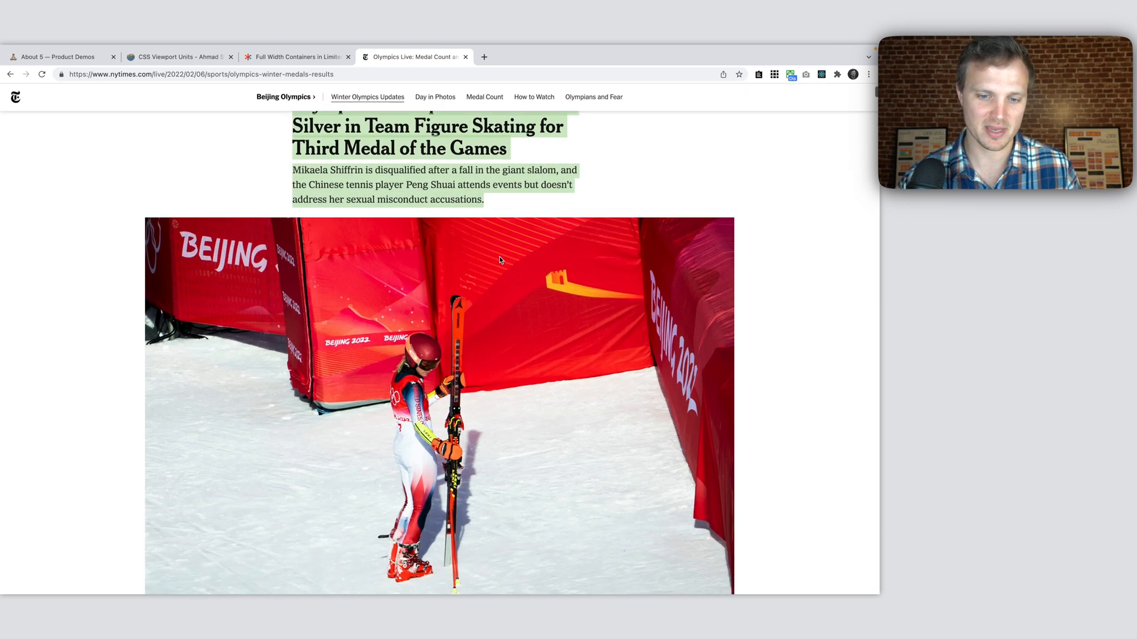
scroll(down, 3)
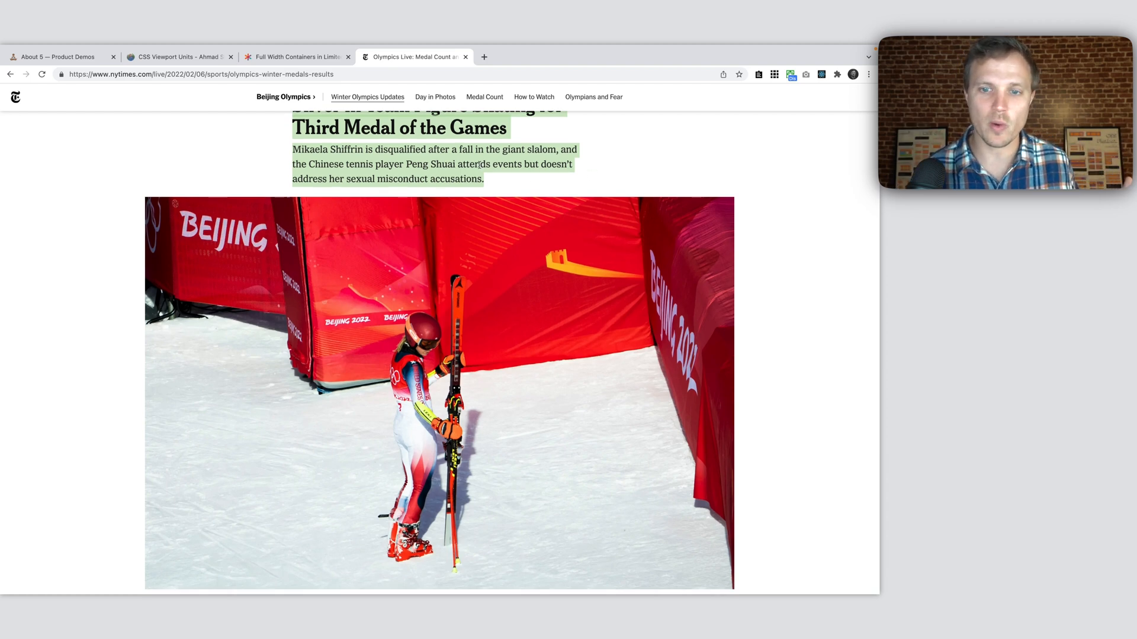
scroll(down, 3)
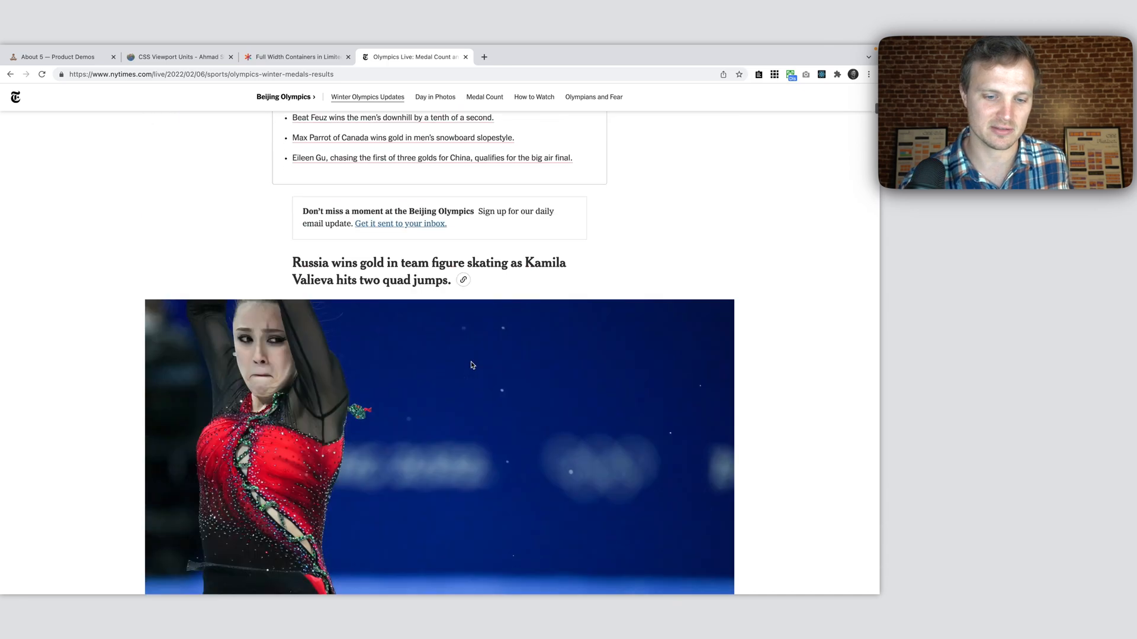
scroll(down, 3)
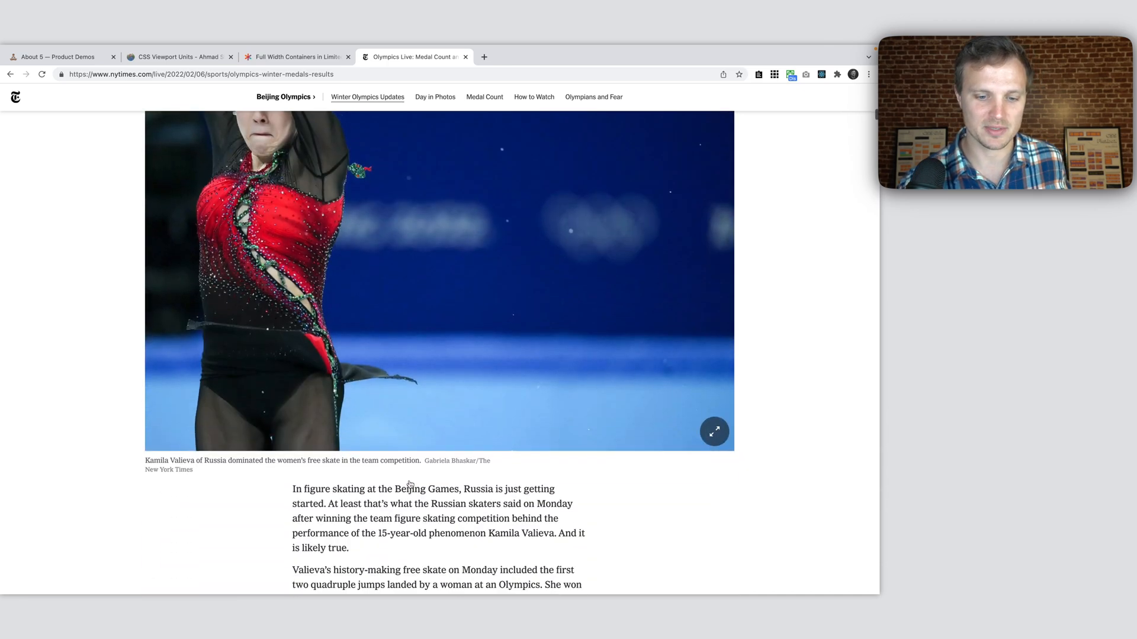
scroll(down, 3)
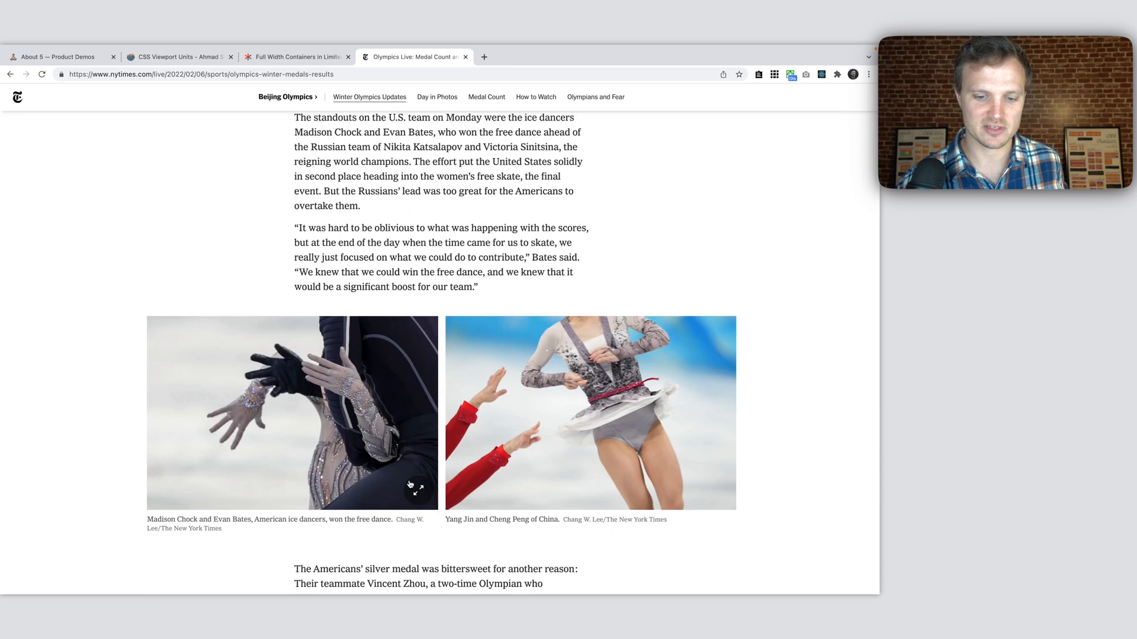
scroll(down, 3)
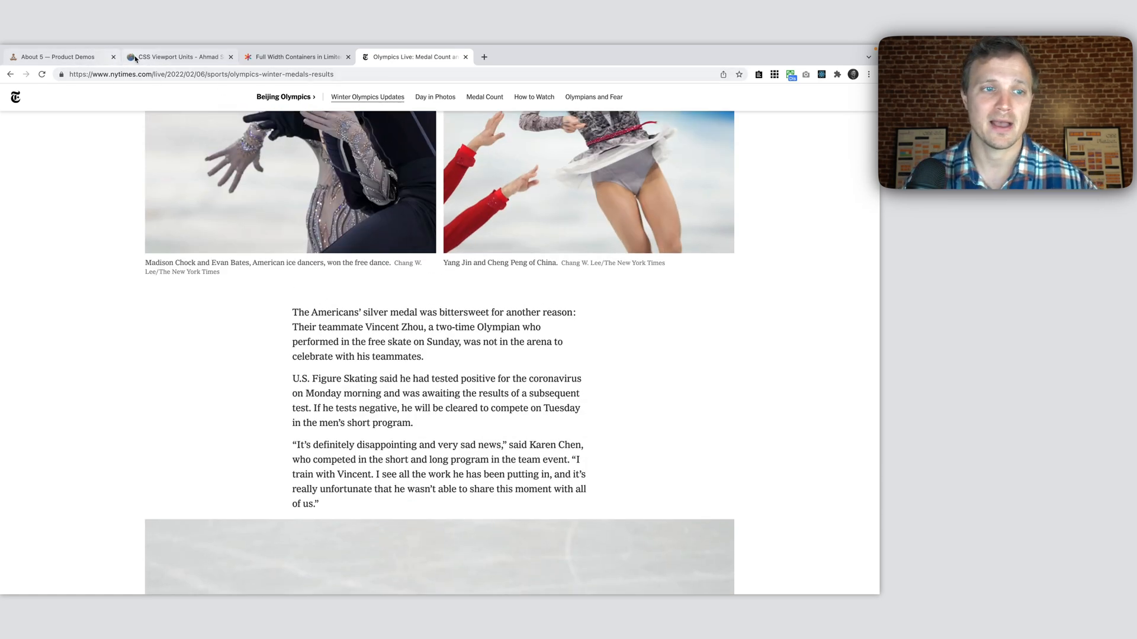
mouse_move(152, 57)
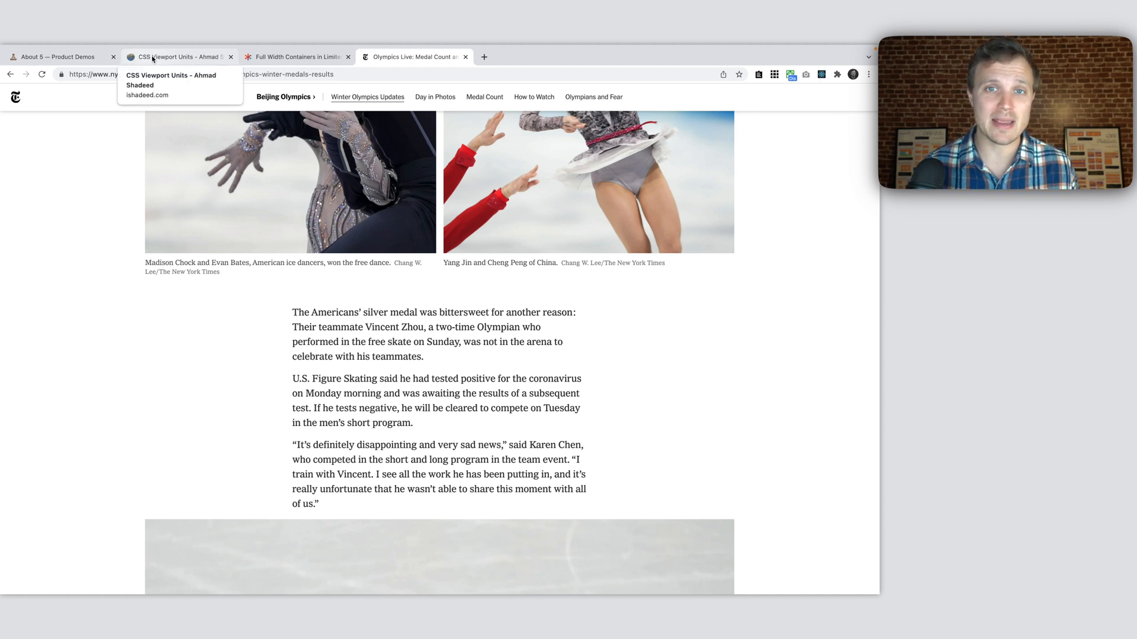
- Review the ishadeed viewport-units article and the CSS-Tricks full-width containers article, ending on the LESS stylesheet
click(178, 57)
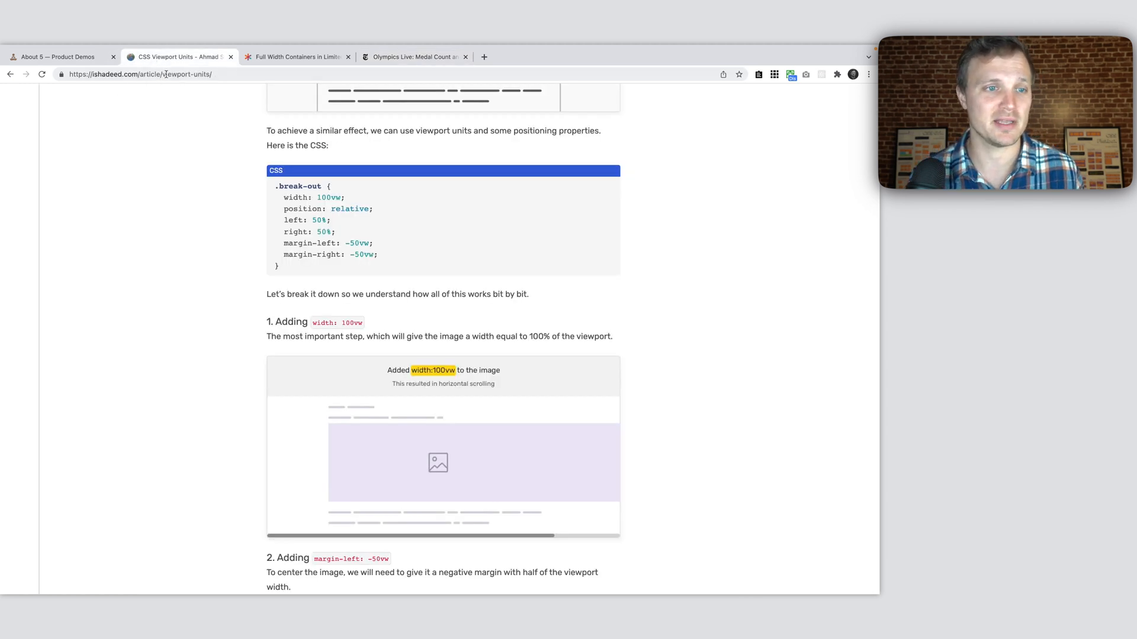
mouse_move(298, 266)
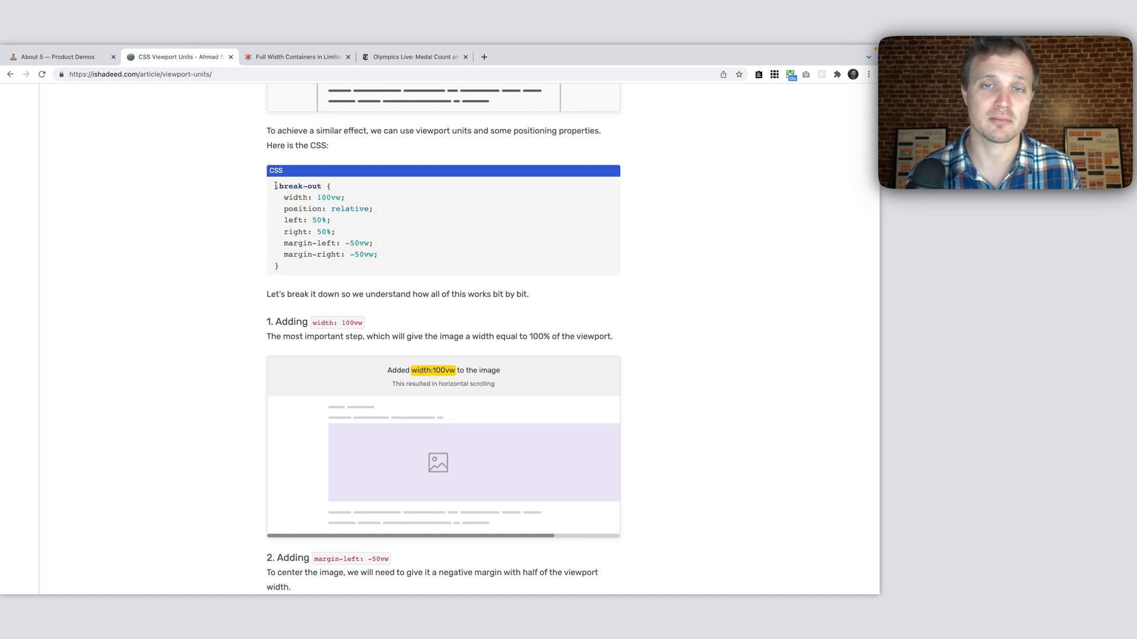
click(299, 56)
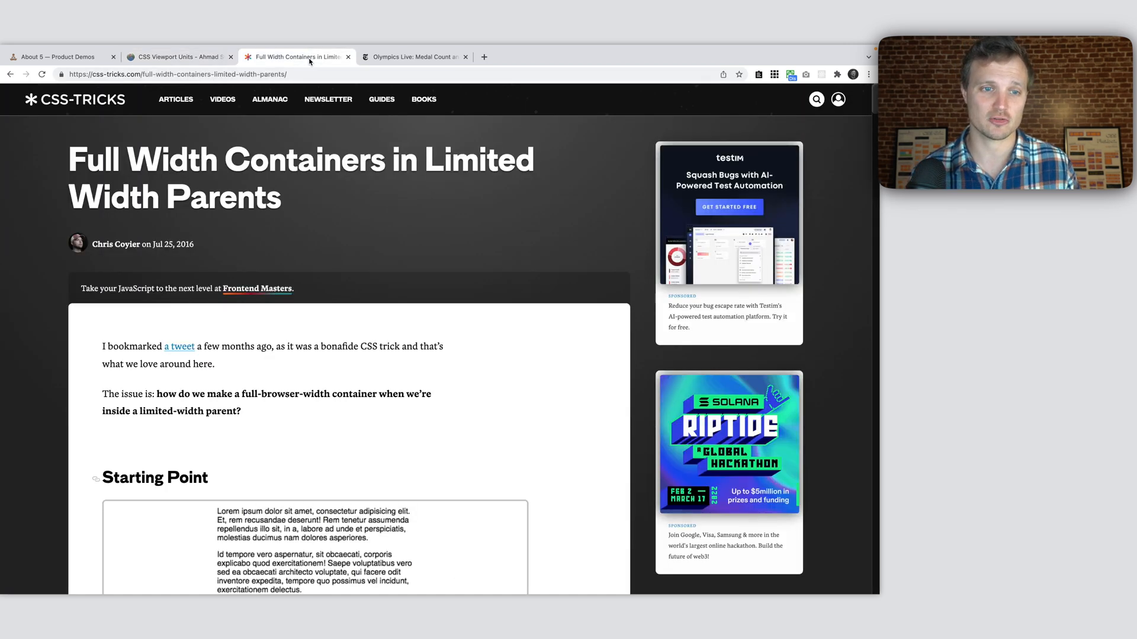
click(60, 55)
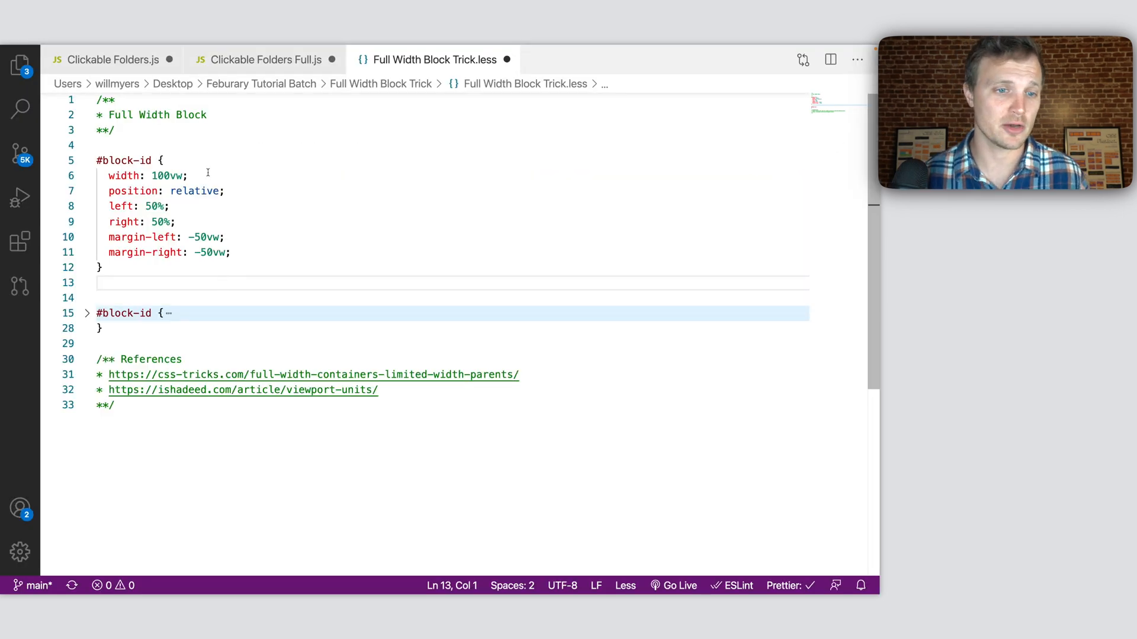
double_click(121, 161)
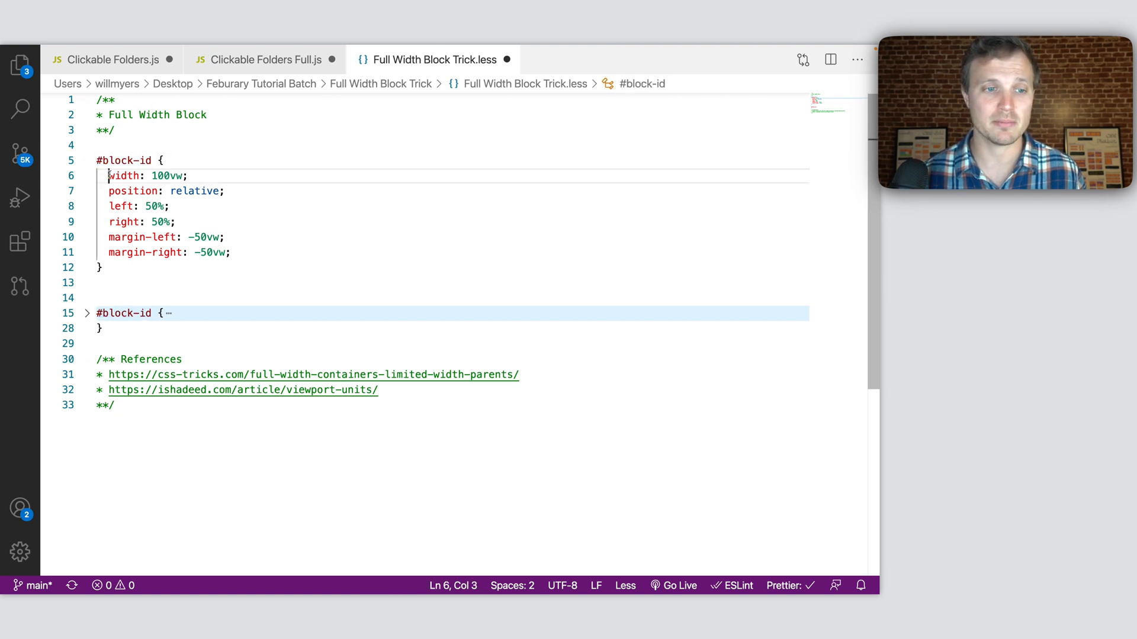
double_click(160, 176)
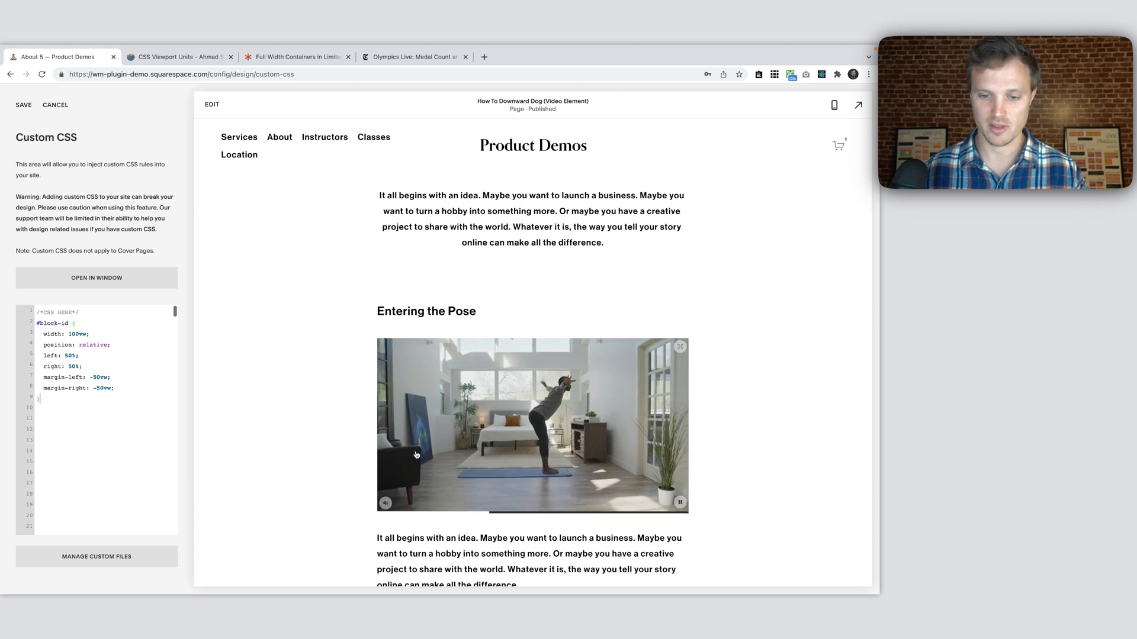
- Copy the first video block's ID from the block ID overlay on the page
scroll(down, 3)
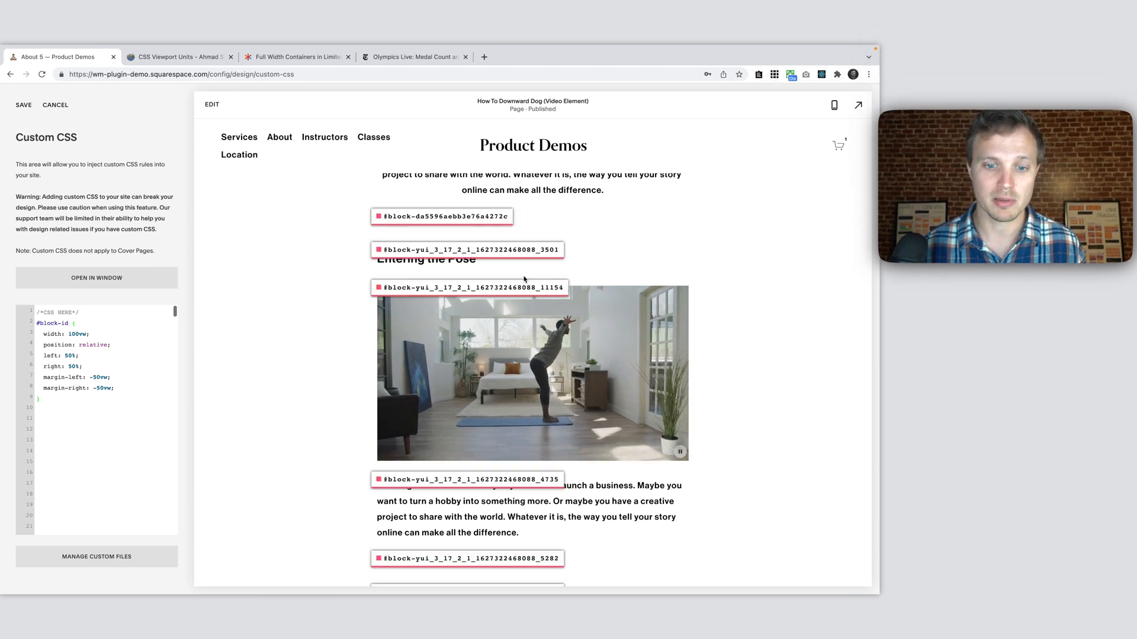
click(466, 287)
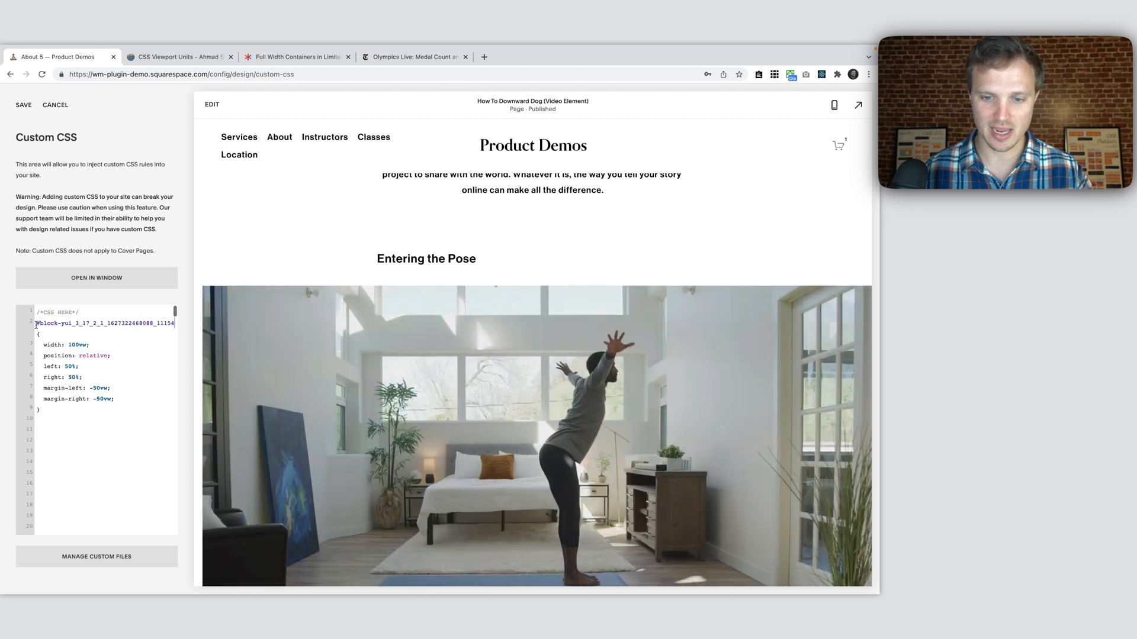
- Scroll the preview to confirm the yoga video spans the full page width
scroll(down, 3)
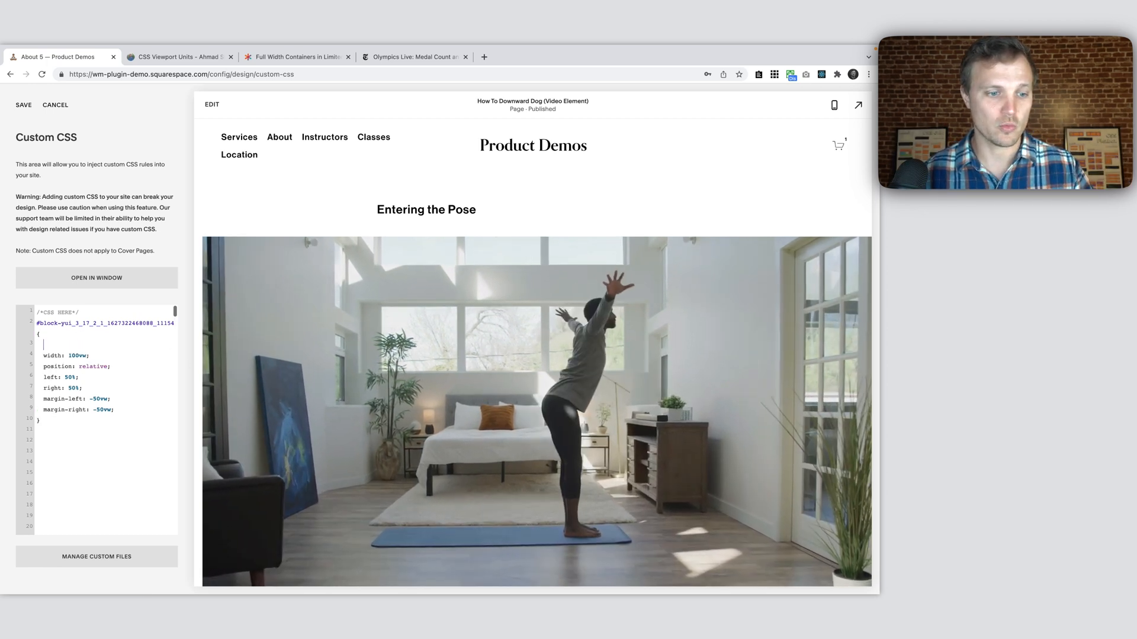
- Add a padding: 17px 0px; declaration to the full-width video block rule
text(paddig)
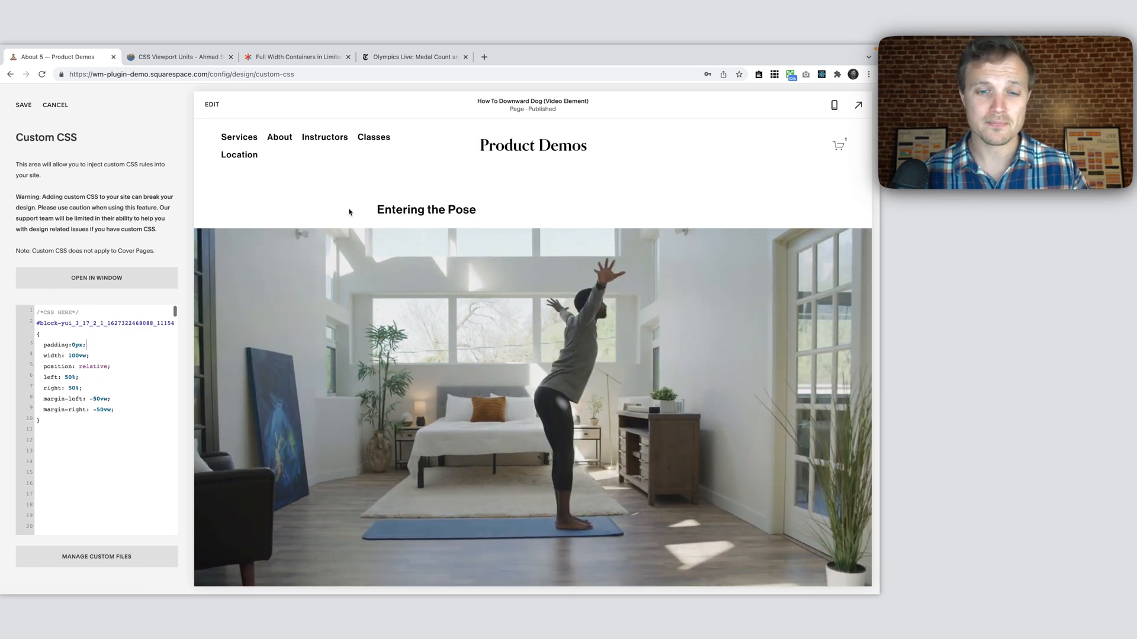
scroll(down, 3)
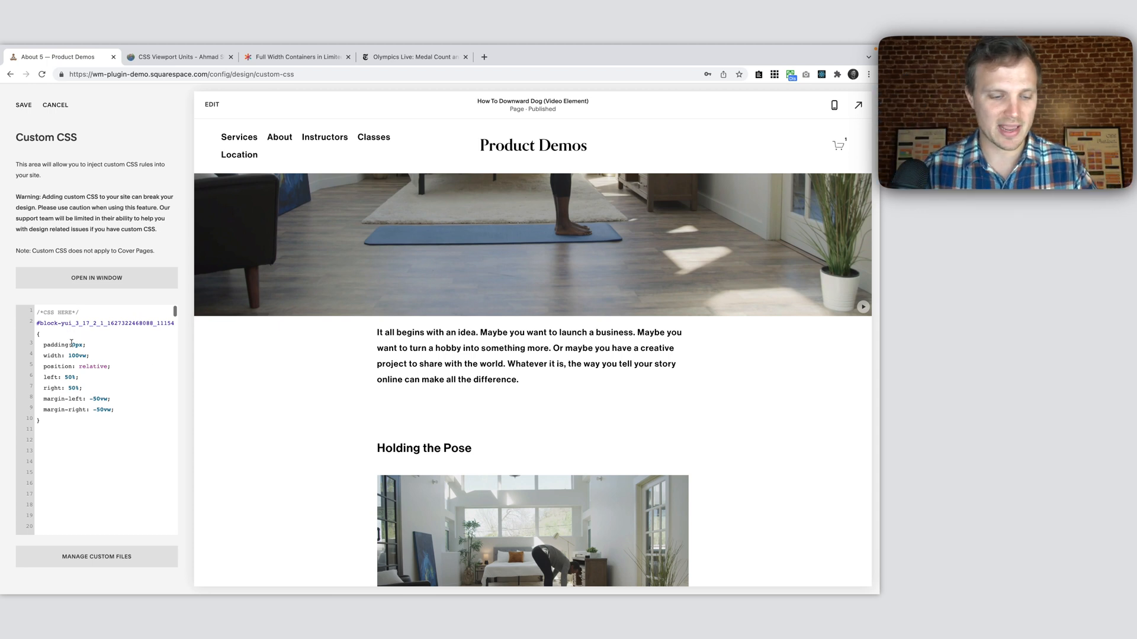
text(17px 0px)
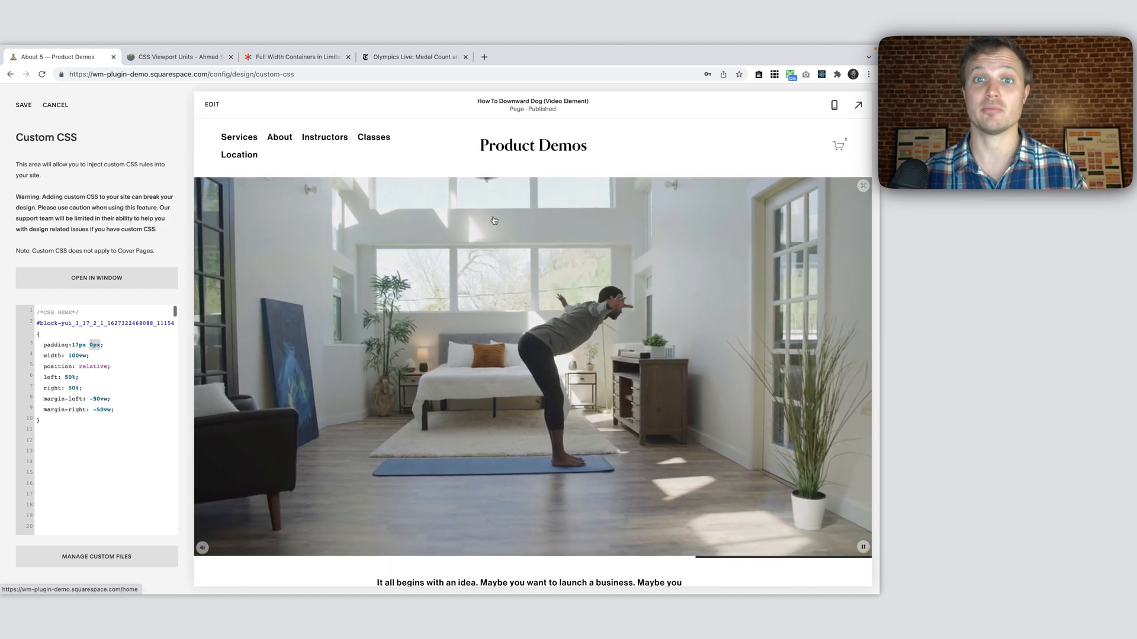
scroll(down, 3)
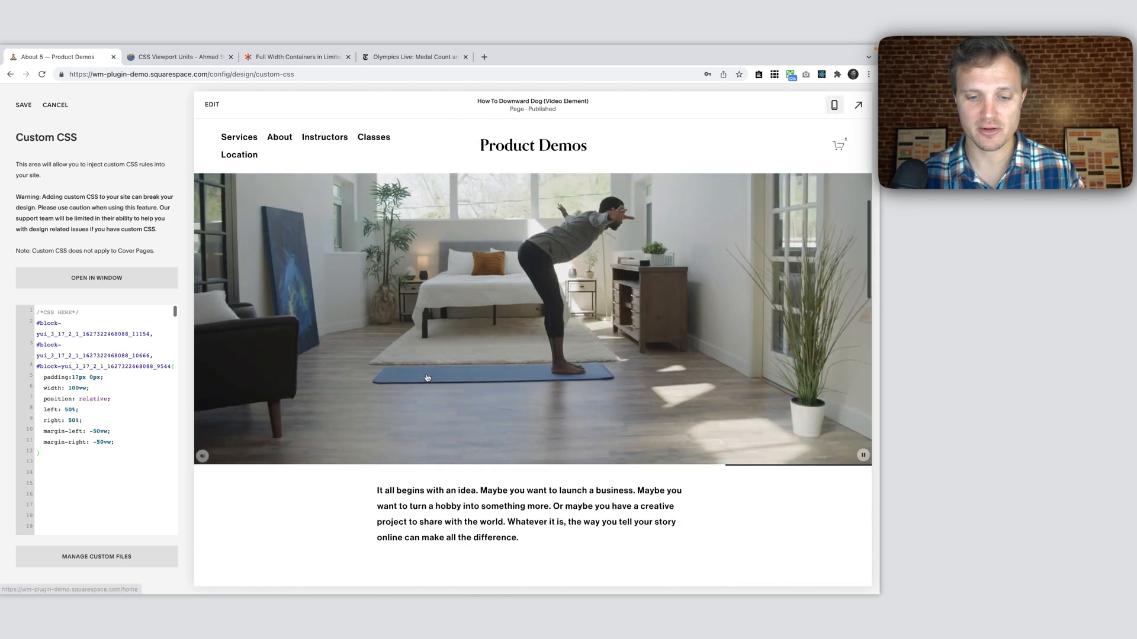
- Check the full-width videos in mobile preview, then view the live page at full size
click(834, 105)
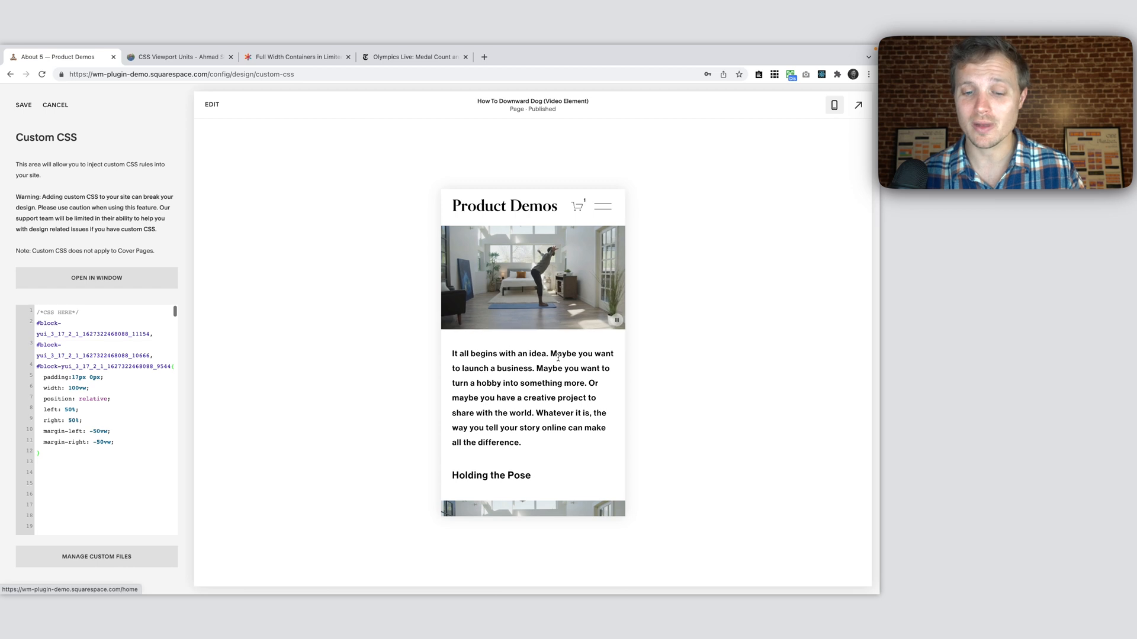
scroll(down, 3)
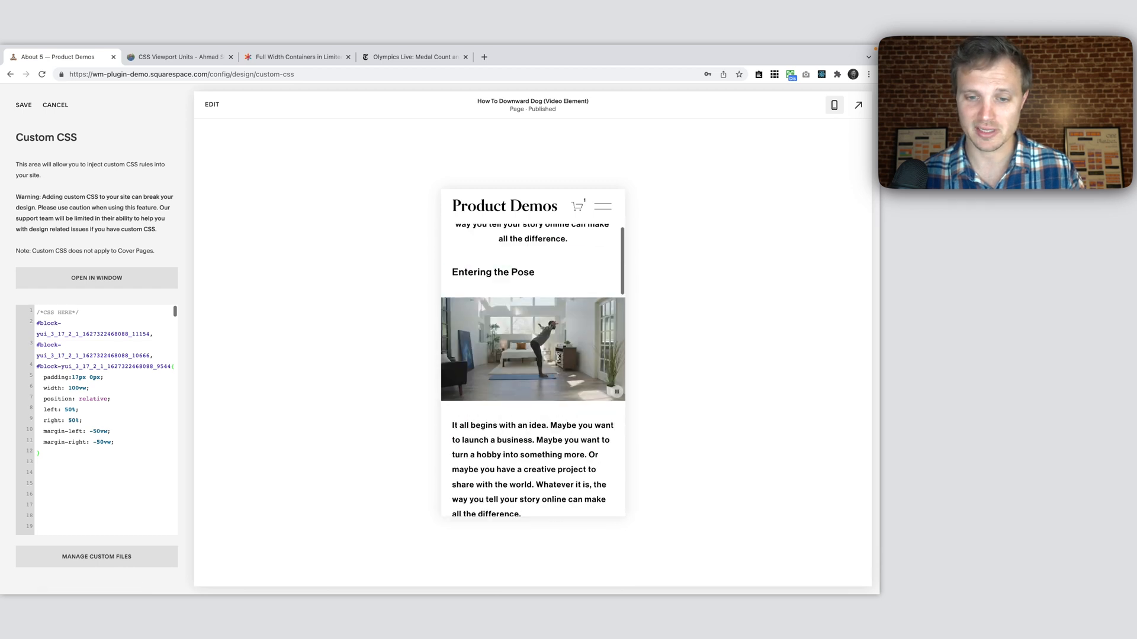
click(833, 105)
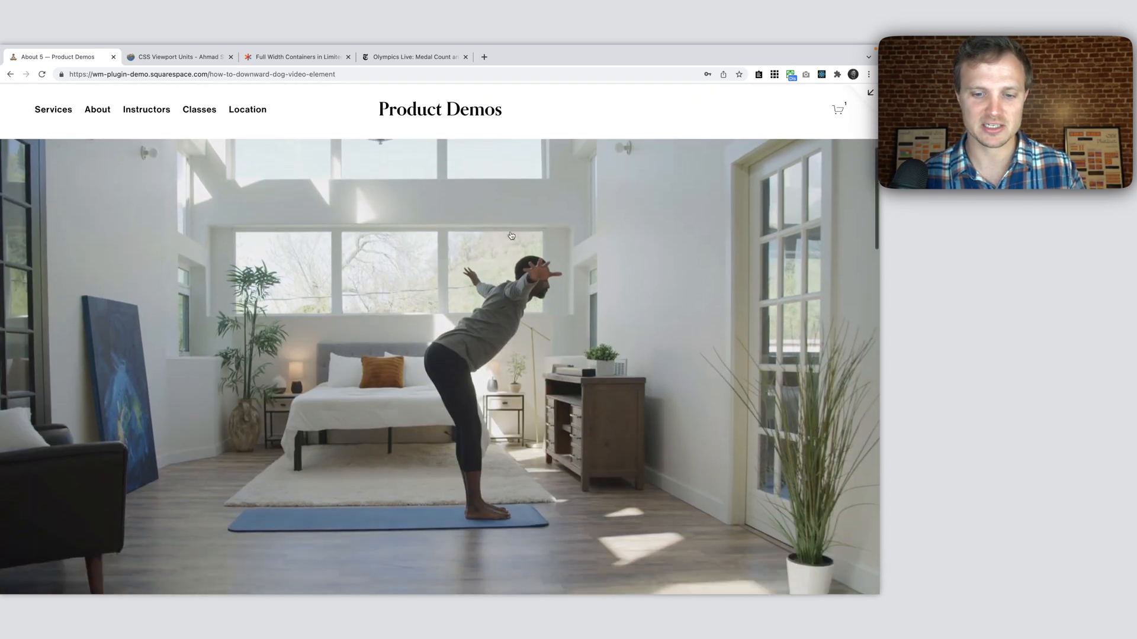
- Scroll the live page to review the edge-to-edge videos
scroll(down, 3)
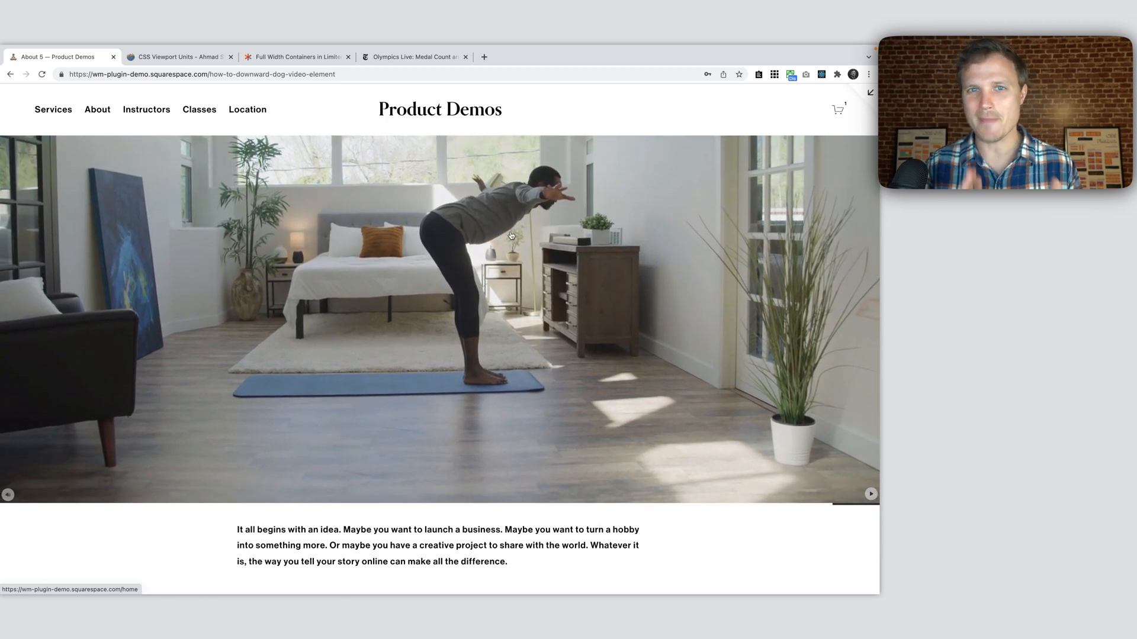
scroll(down, 3)
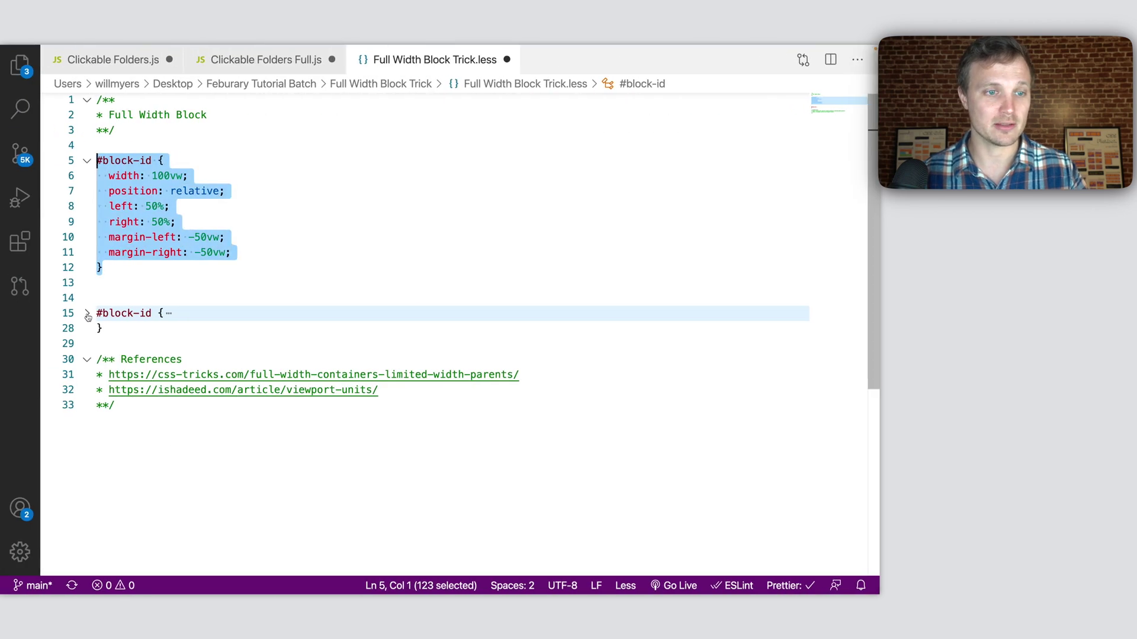
- Unfold the finished rule and select its nested .sqs-block-content { max-width:1250px; margin:auto; } for copying
click(86, 312)
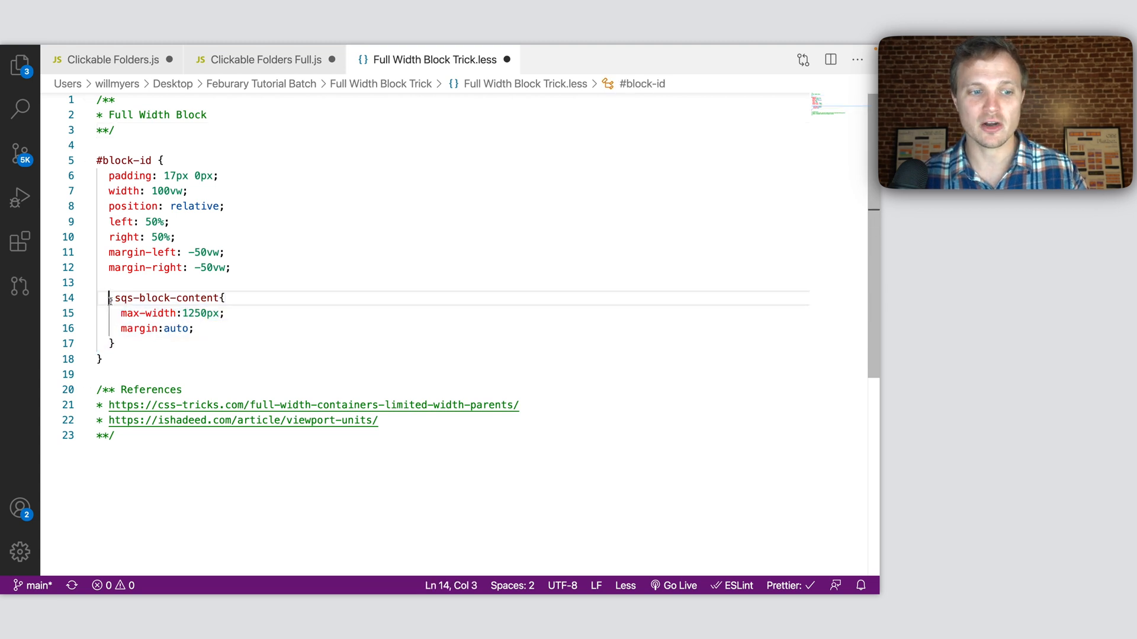
double_click(163, 298)
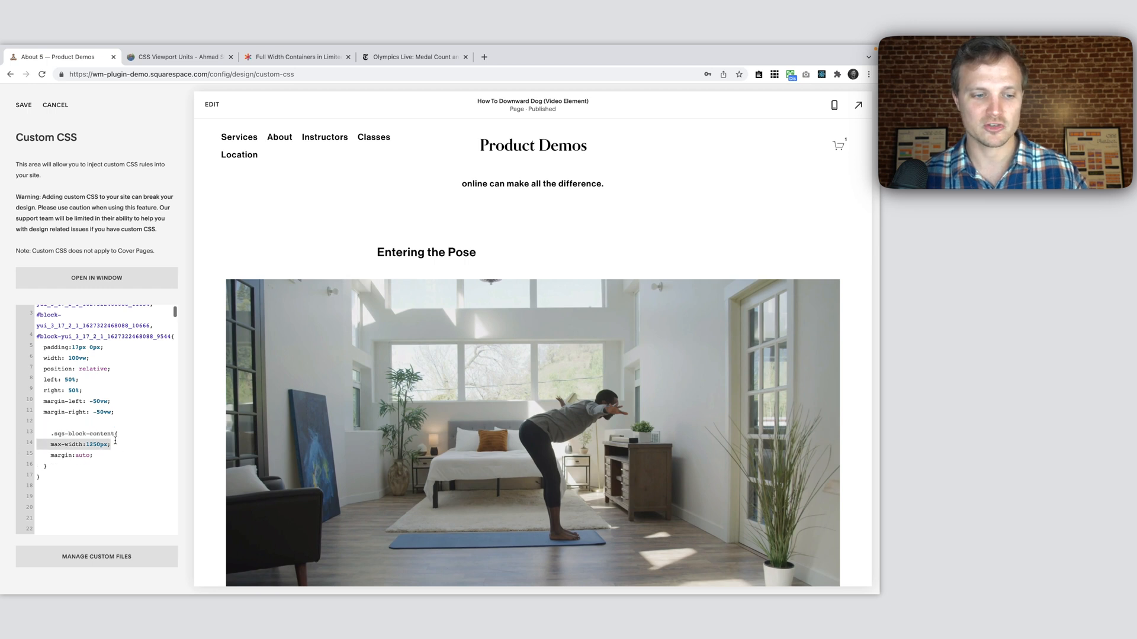
- Restore margin:auto; in the nested rule, then check the centered 1250px video in full-size and mobile previews
double_click(80, 455)
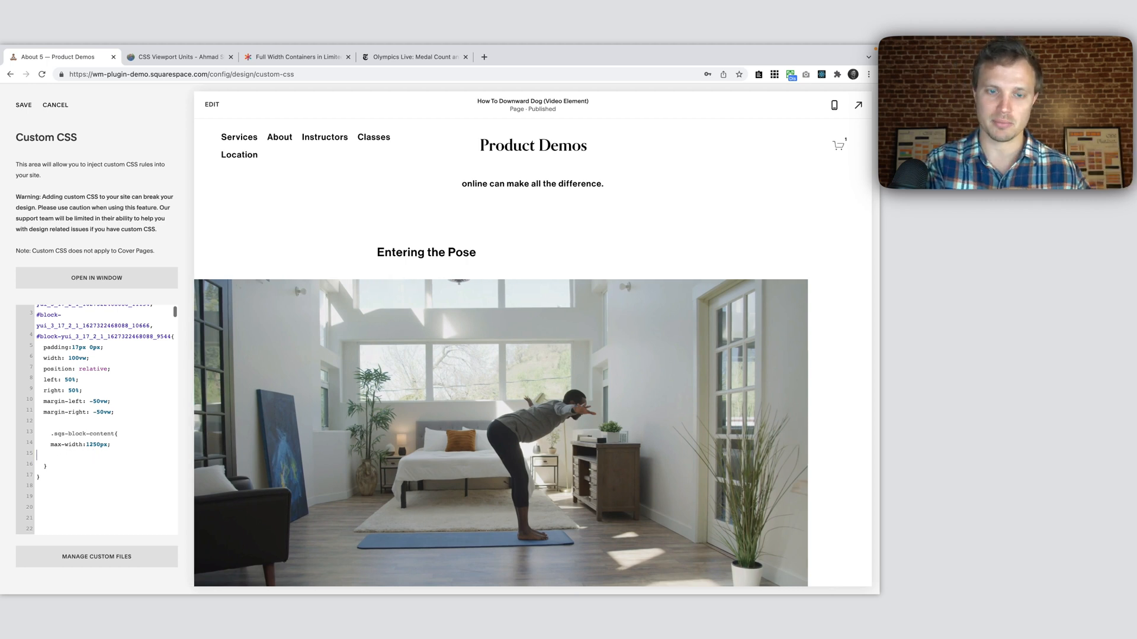
text(margin:auto;)
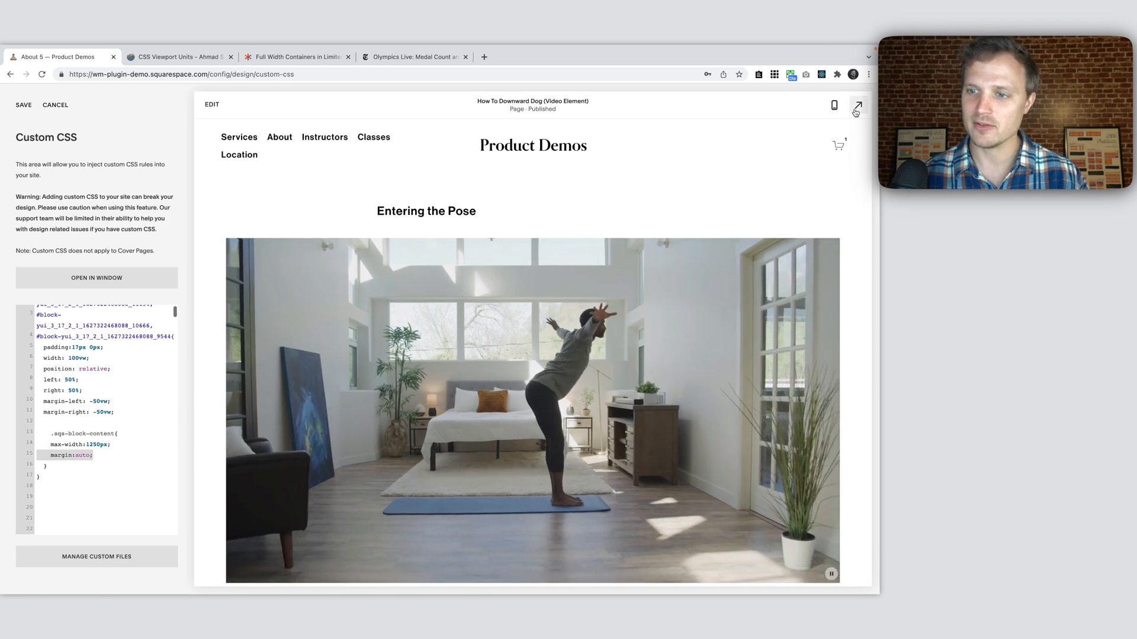
click(857, 105)
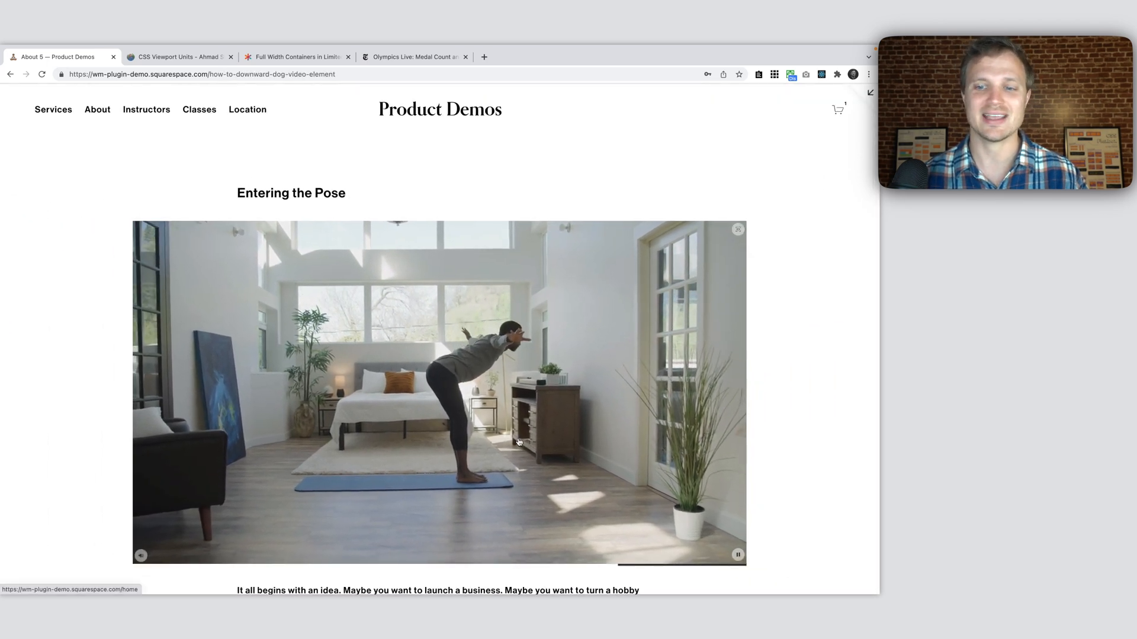
scroll(down, 3)
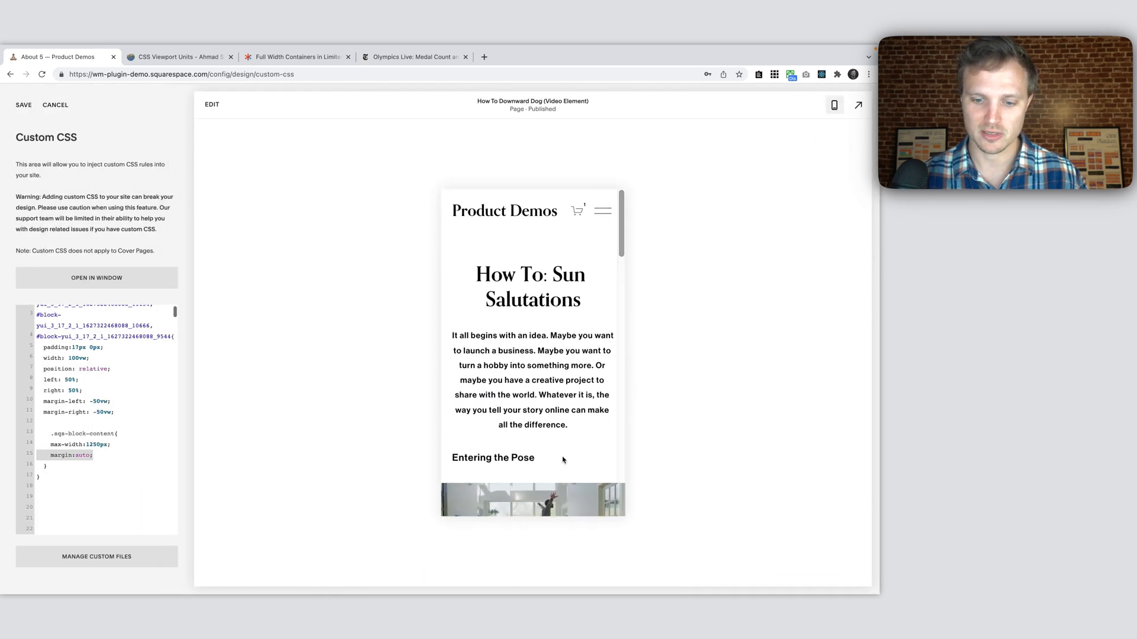
click(834, 104)
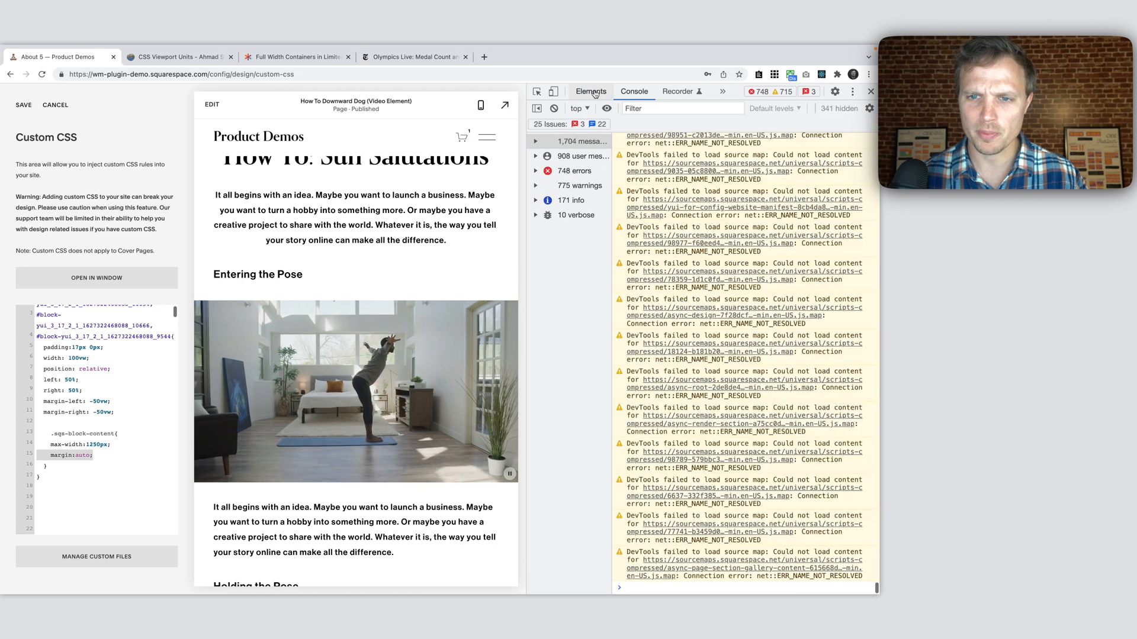
- Inspect the heading's div.sqs-block-content in the Elements tree, close DevTools, and select the 1250px max-width value
click(590, 91)
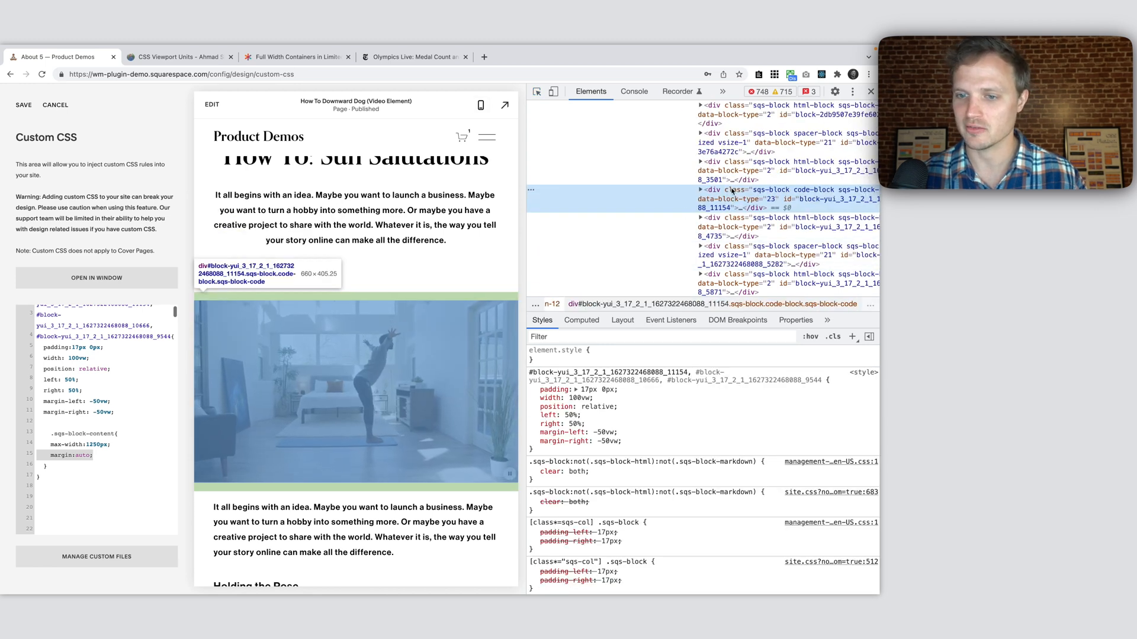
click(701, 189)
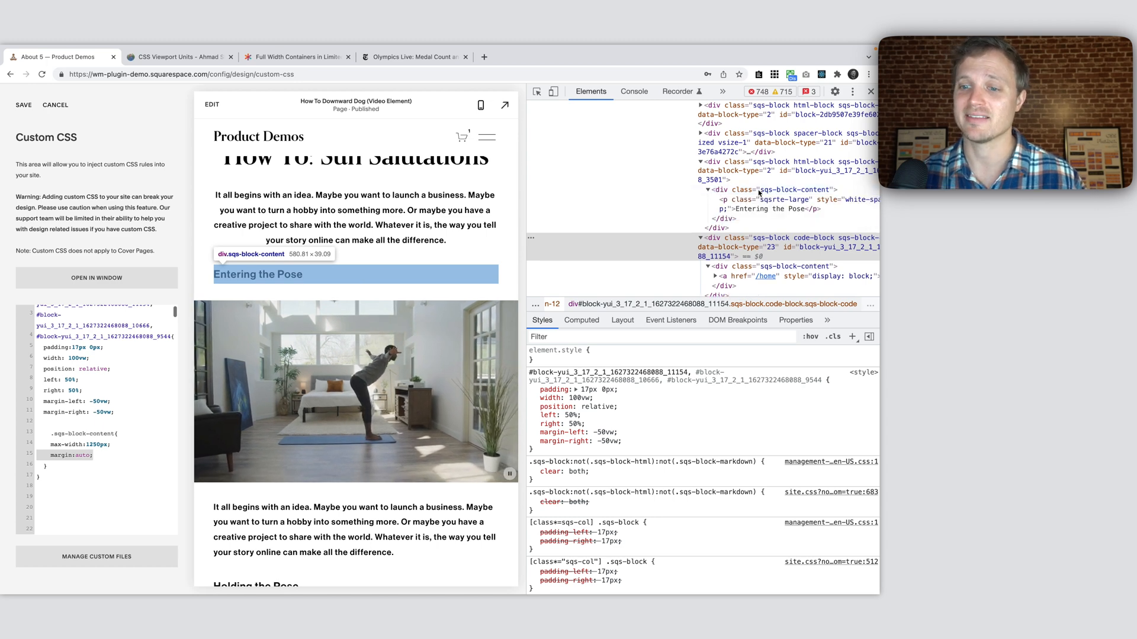
click(795, 189)
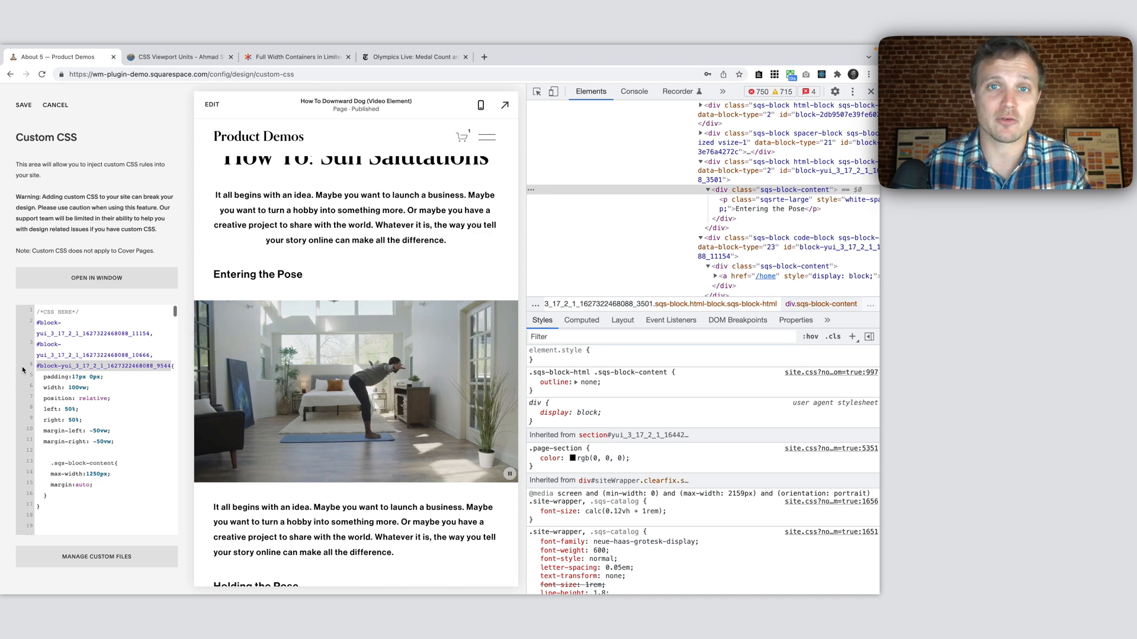
click(870, 91)
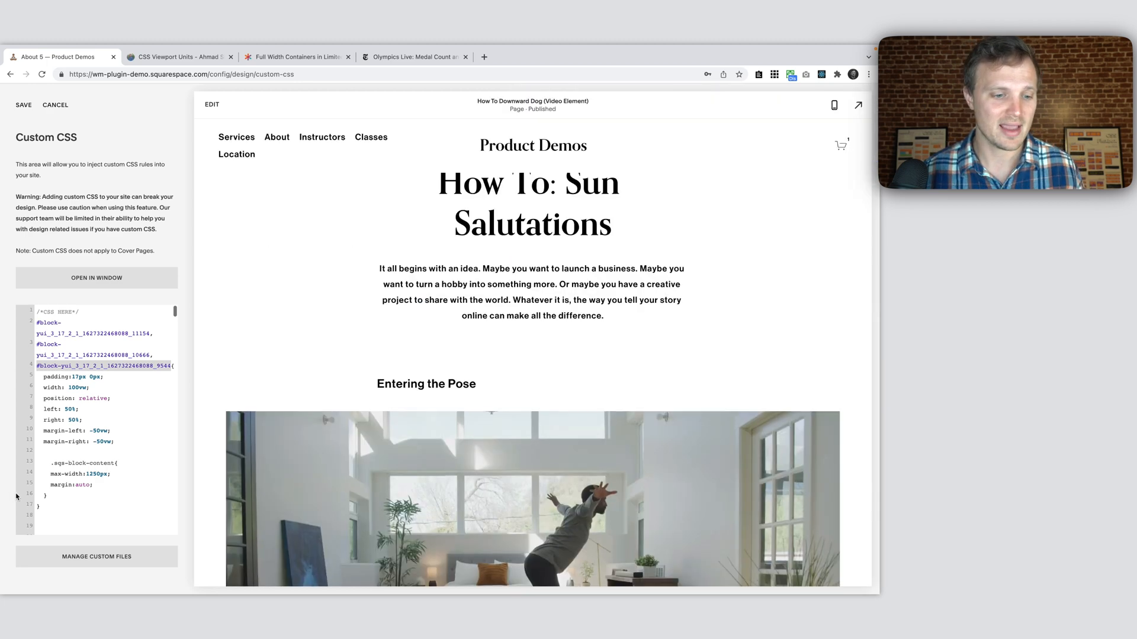
double_click(95, 474)
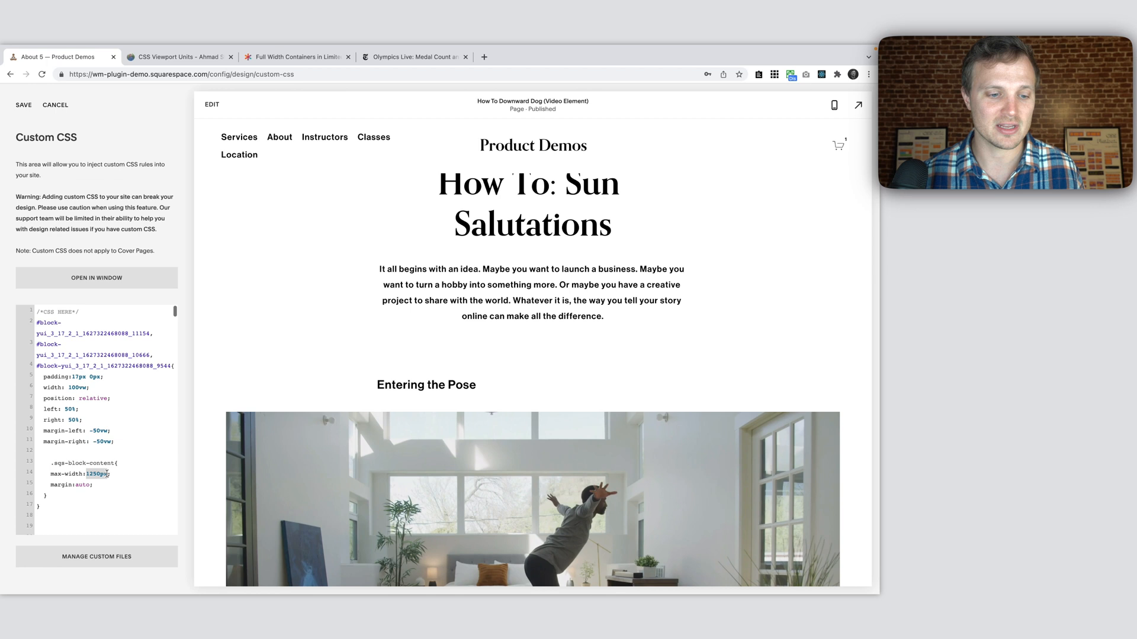